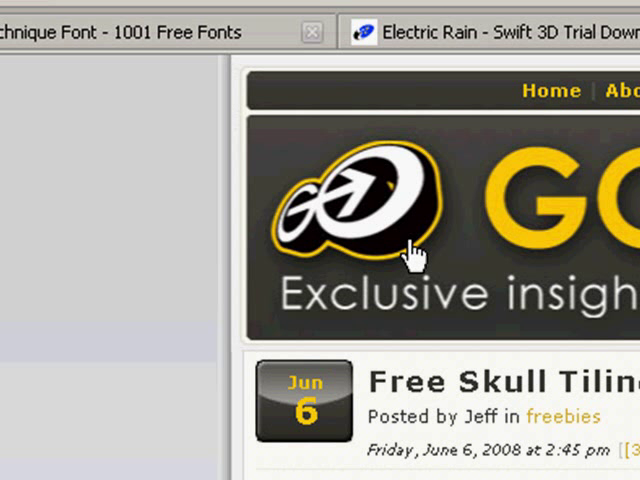
mouse_move(424, 338)
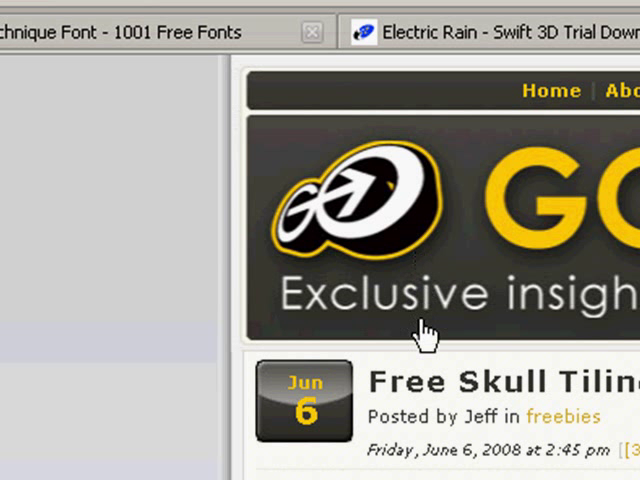
mouse_move(400, 236)
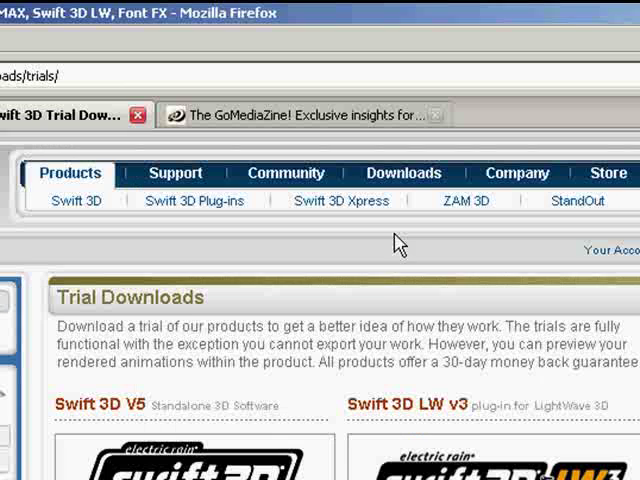
Navigate from the GoMediaZine blog to Electric Rain's Swift 3D trial downloads page.
left_click(404, 172)
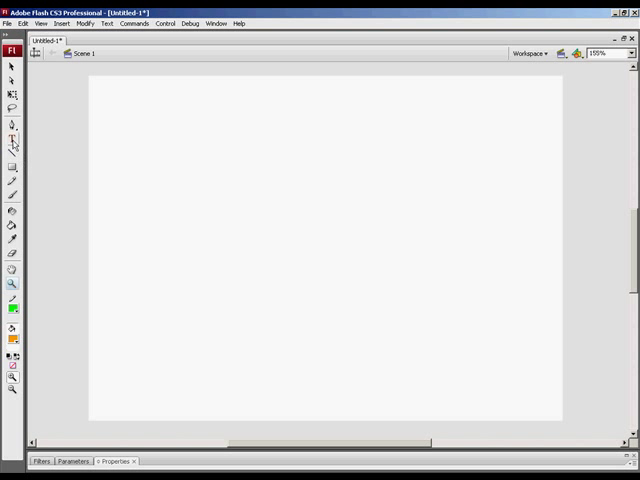
Draw a text field on the blank stage for the grey OEF lettering.
left_click(14, 144)
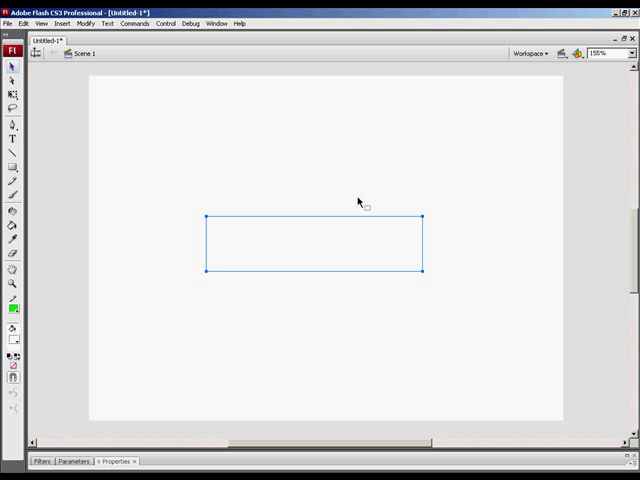
mouse_move(348, 212)
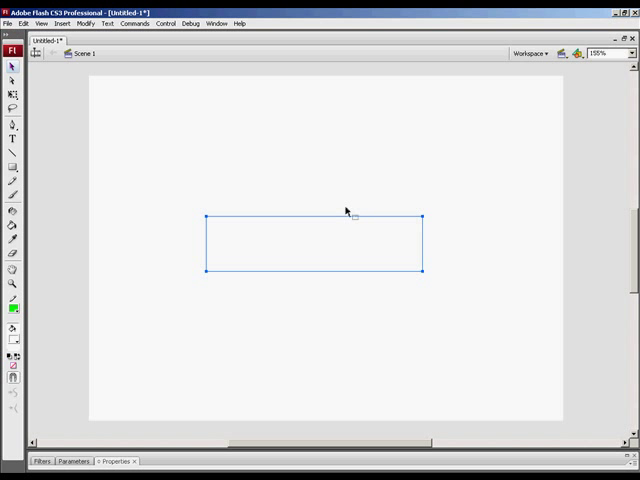
mouse_move(270, 240)
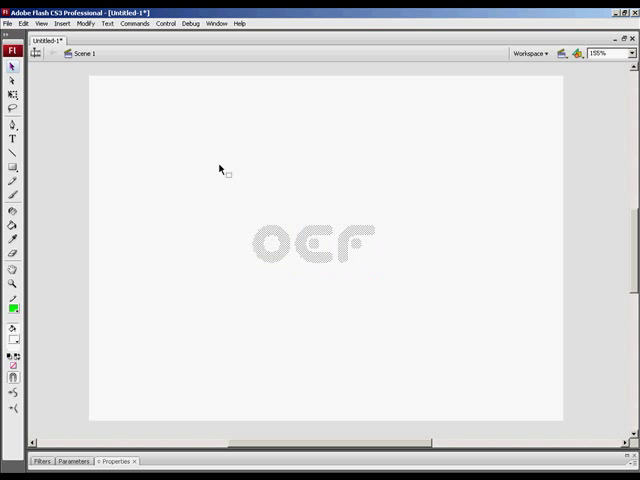
mouse_move(416, 216)
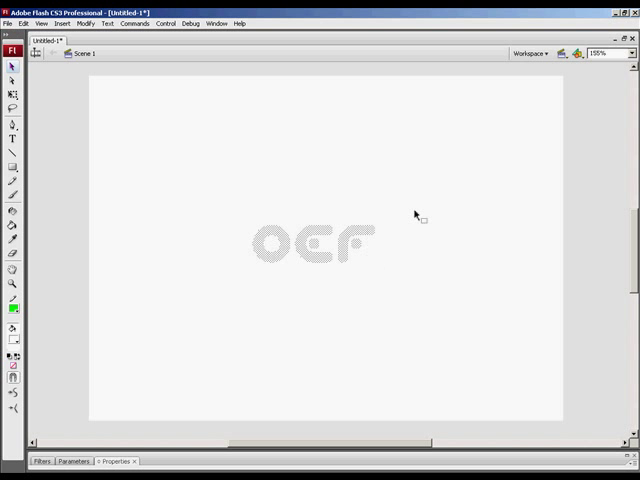
mouse_move(348, 224)
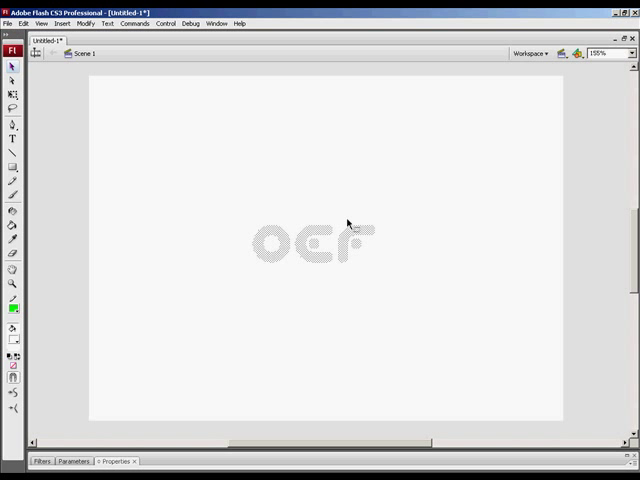
mouse_move(348, 232)
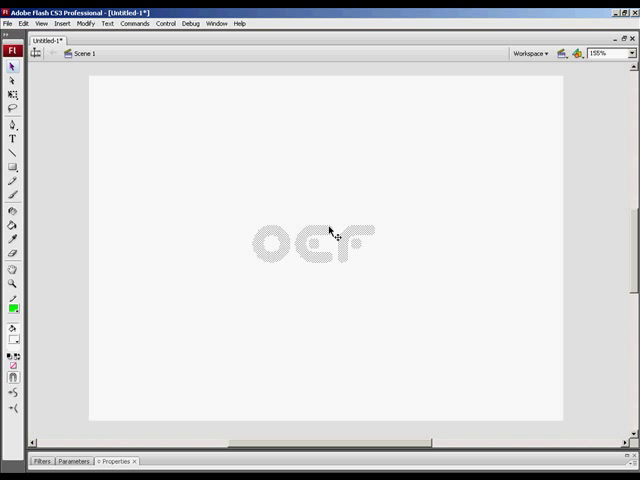
Export the OEF lettering as an EPS 3.0 image named 3dlogos in the tutorials folder.
left_click(12, 24)
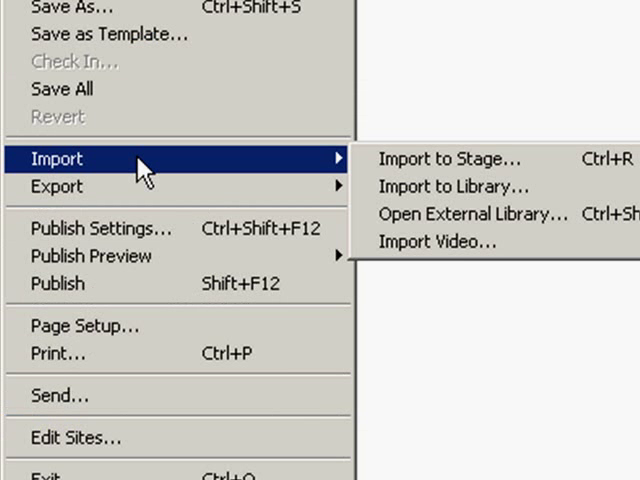
mouse_move(56, 188)
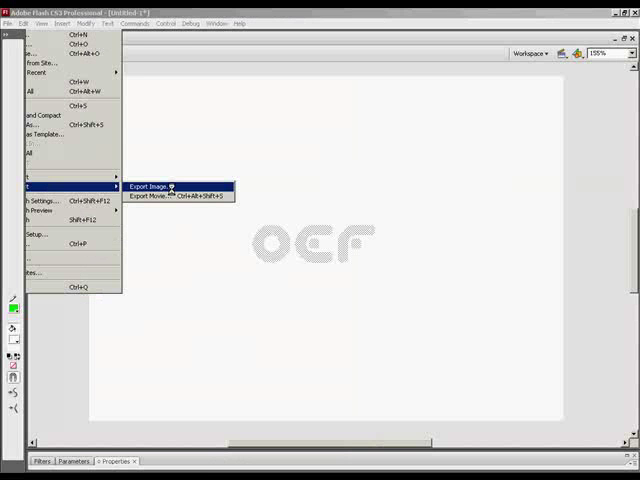
left_click(148, 186)
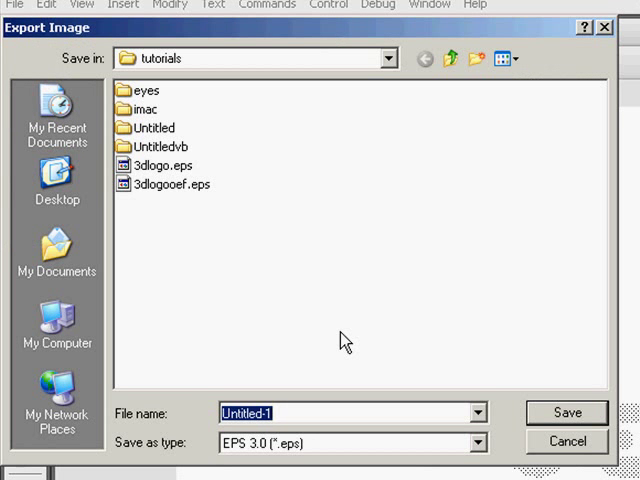
mouse_move(372, 456)
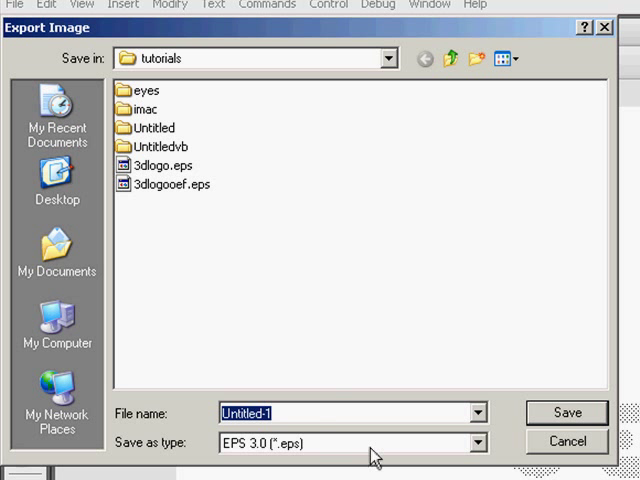
mouse_move(296, 458)
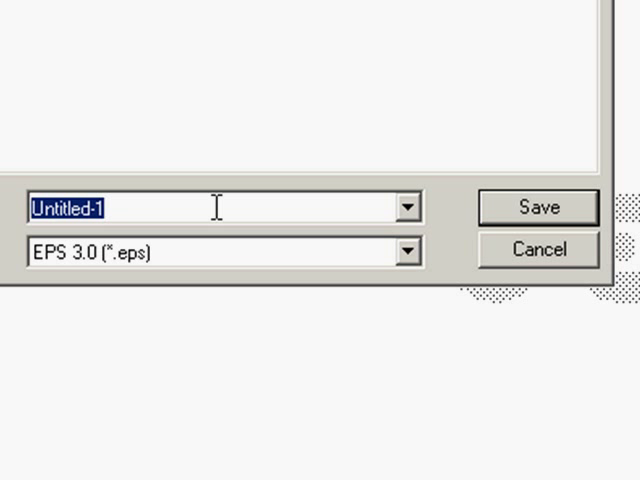
type("3d")
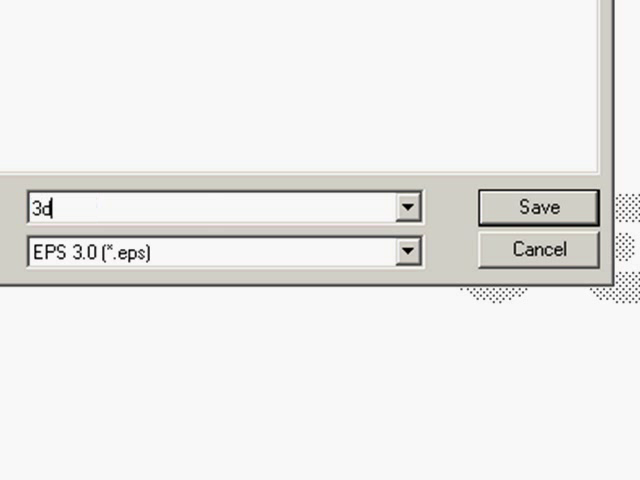
type("logo")
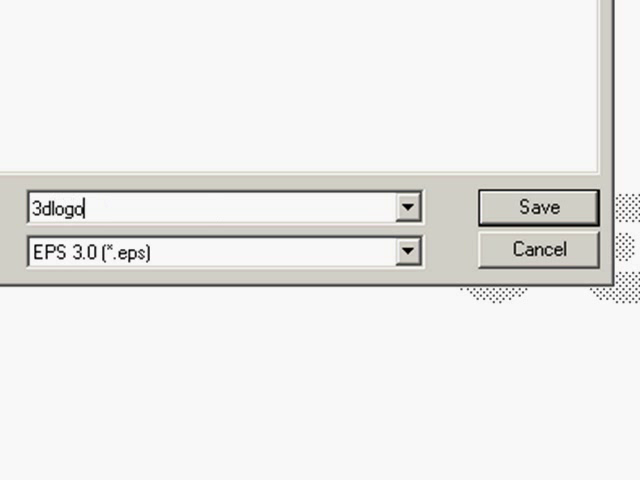
left_click(410, 208)
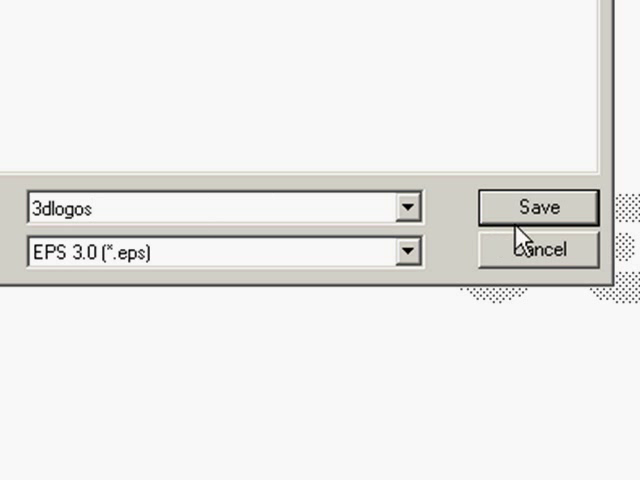
left_click(538, 208)
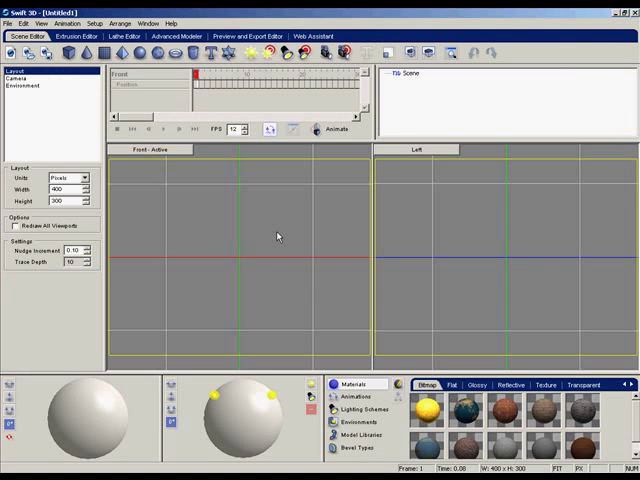
Import the 3dlogos.eps file from the tutorials folder into Swift 3D.
left_click(10, 24)
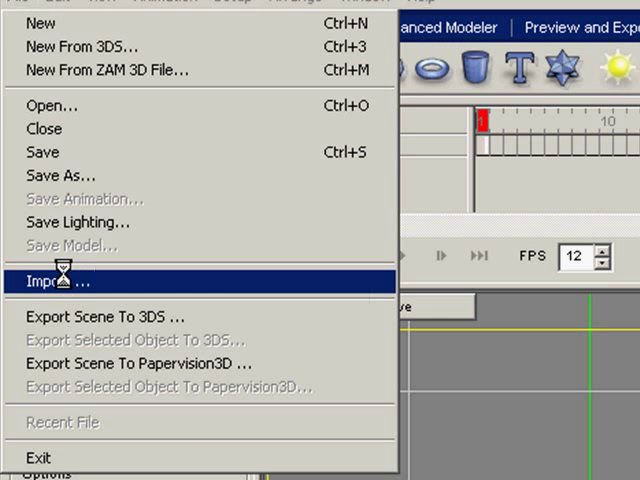
left_click(52, 280)
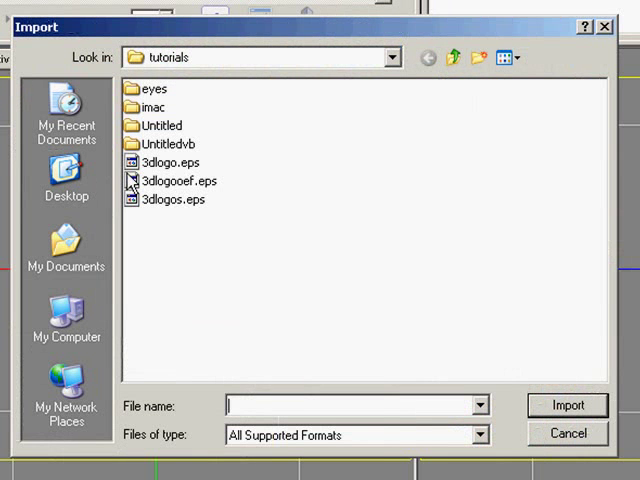
left_click(162, 200)
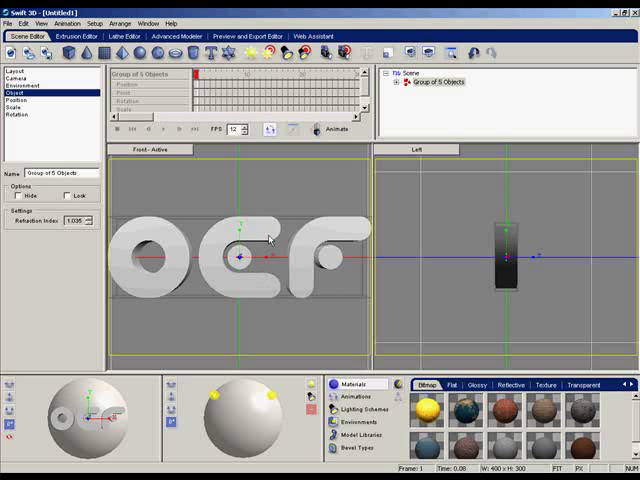
mouse_move(320, 272)
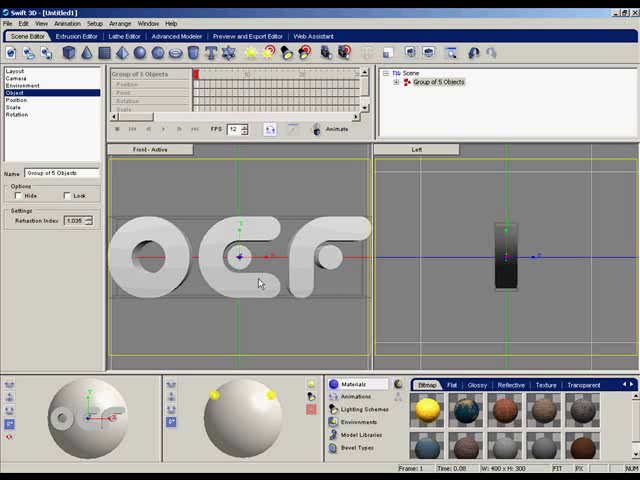
mouse_move(176, 256)
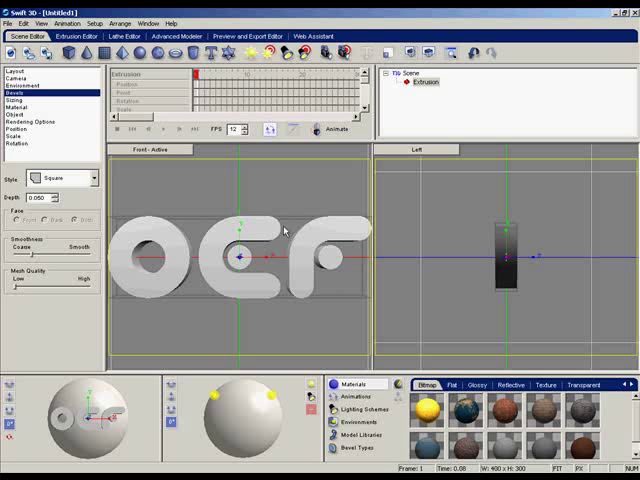
mouse_move(334, 240)
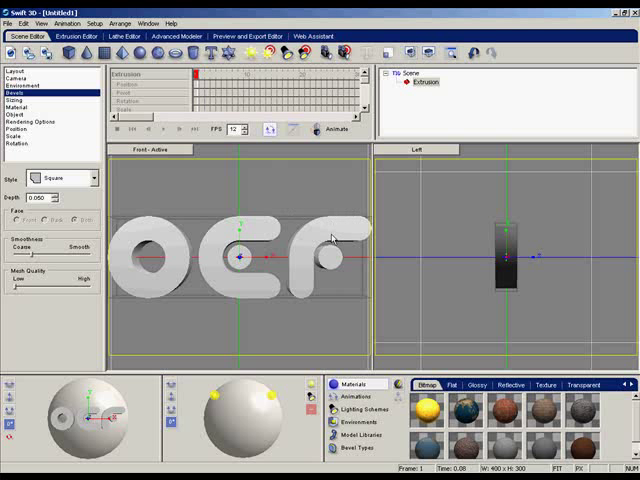
mouse_move(332, 228)
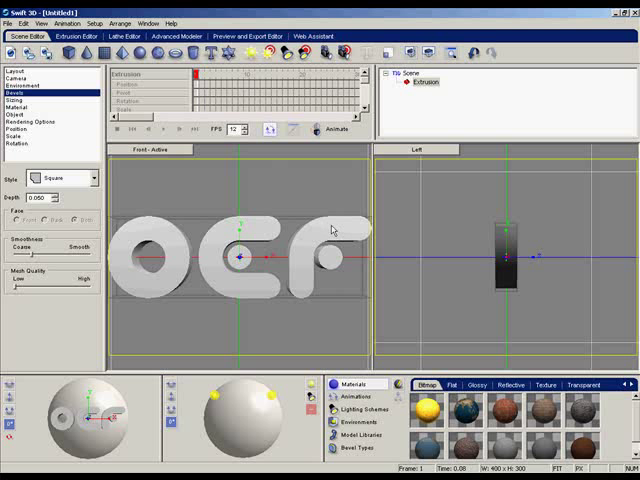
mouse_move(264, 232)
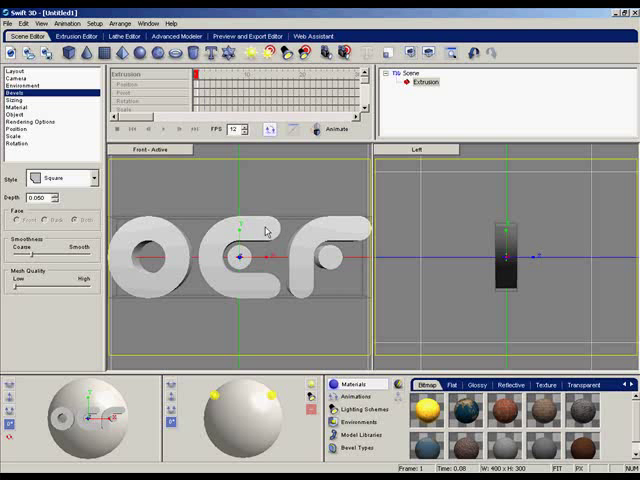
mouse_move(260, 232)
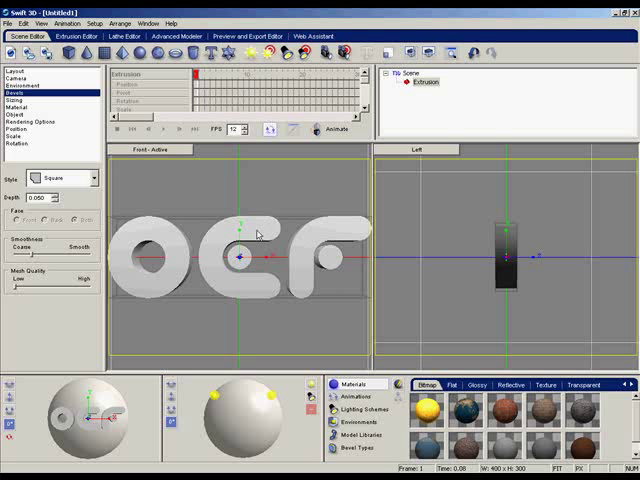
mouse_move(178, 244)
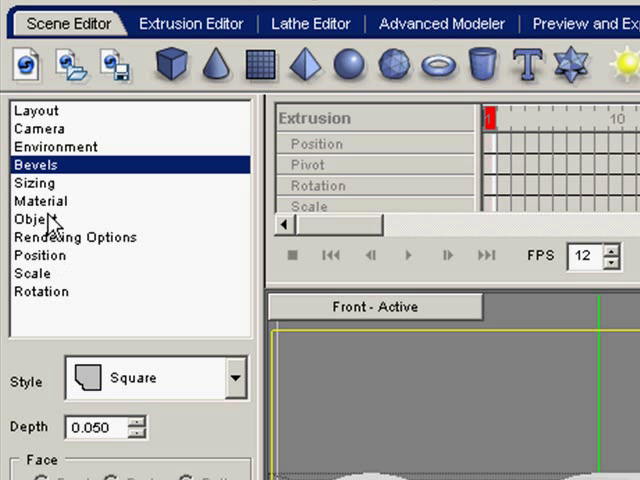
Apply a black flat material (BR-Flat01) to the extruded edges of the OEF logo.
left_click(42, 200)
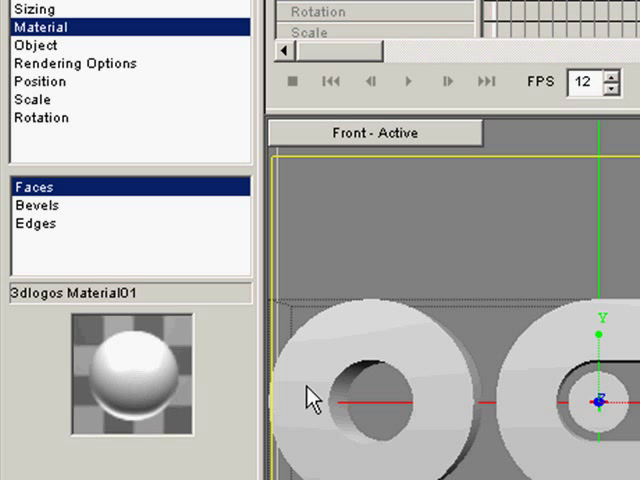
mouse_move(312, 400)
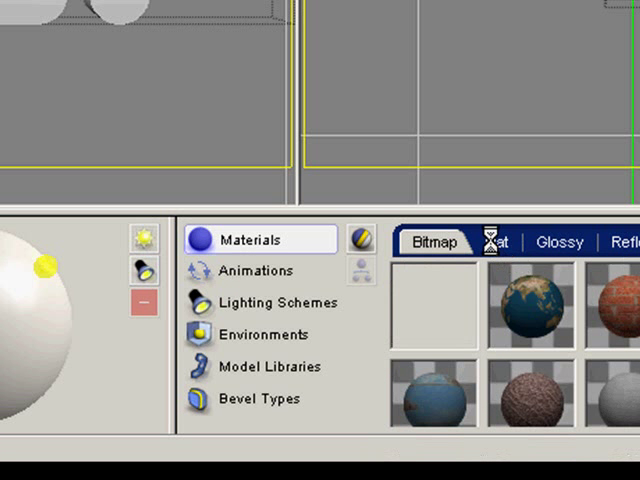
left_click(304, 244)
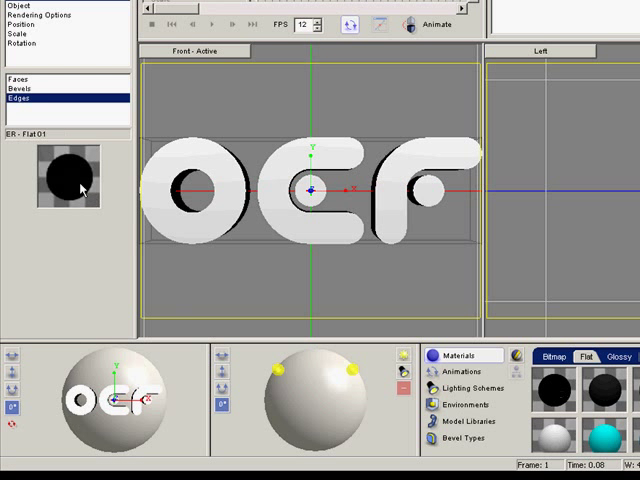
mouse_move(304, 204)
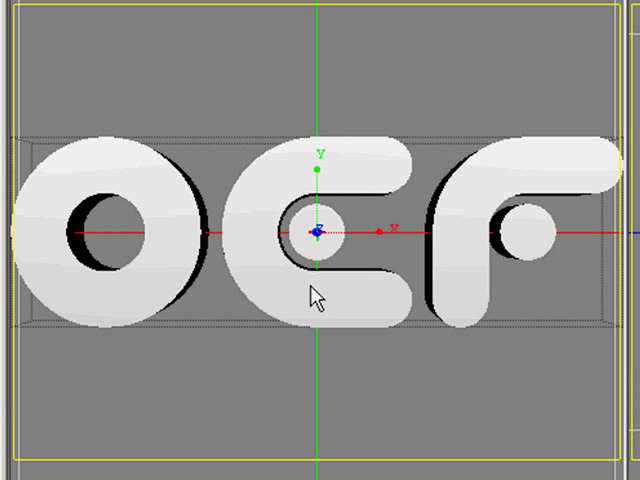
mouse_move(372, 292)
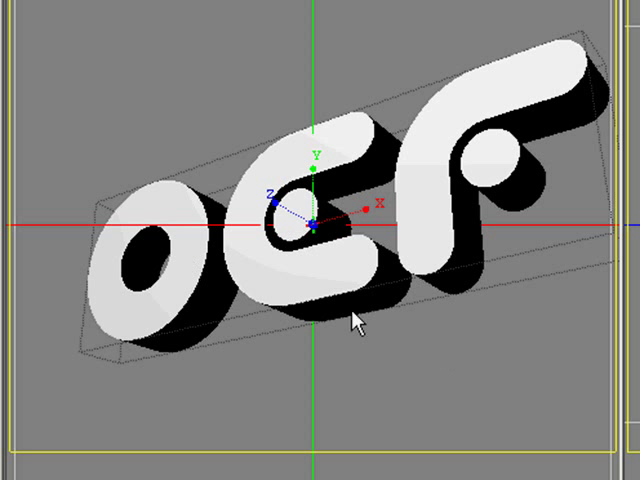
mouse_move(612, 296)
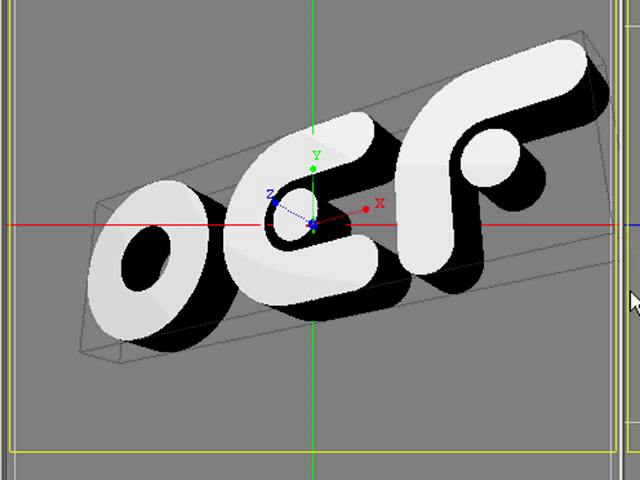
mouse_move(396, 204)
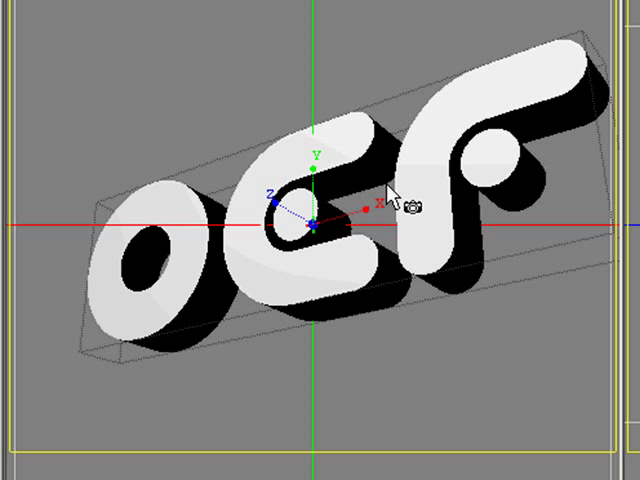
mouse_move(396, 196)
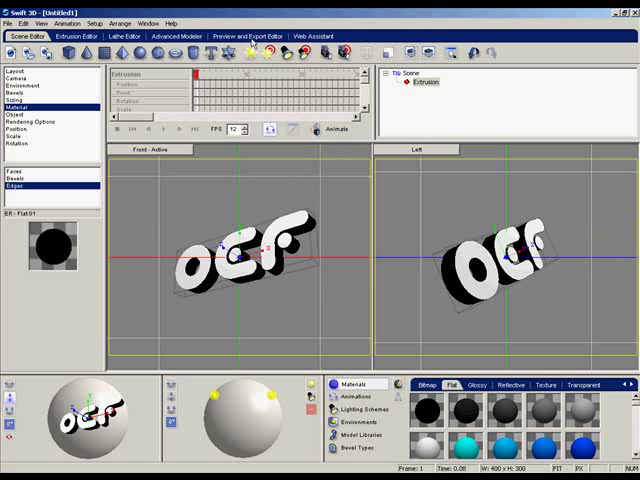
Set the export target to Flash Player (SWF) and show the vector Fill Options.
left_click(244, 36)
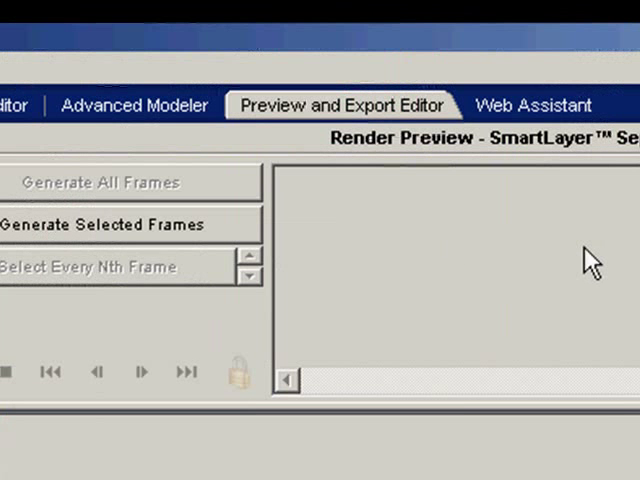
mouse_move(624, 180)
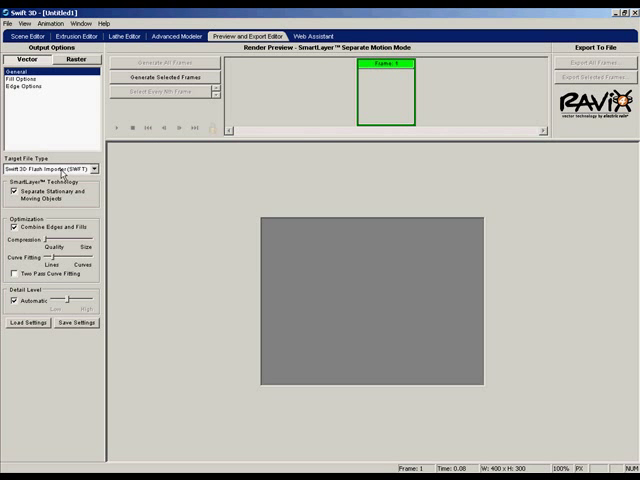
left_click(92, 168)
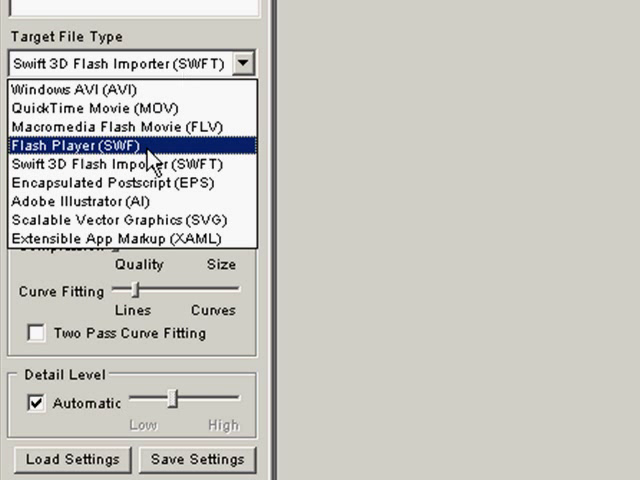
left_click(86, 148)
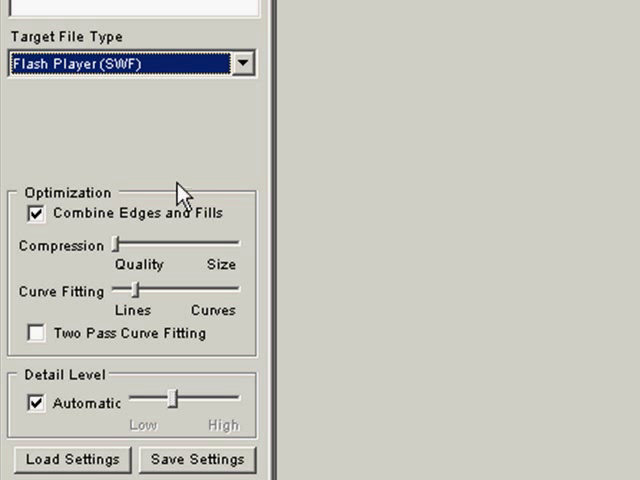
mouse_move(48, 424)
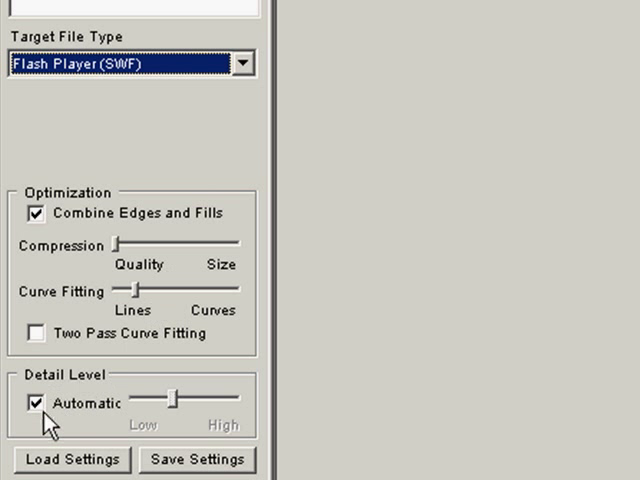
left_click(36, 404)
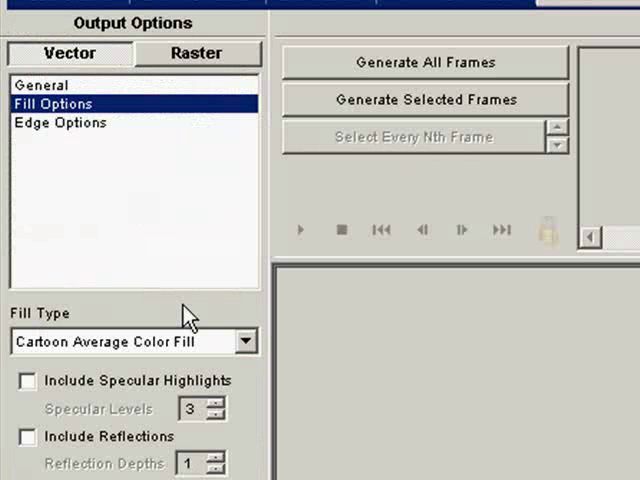
Choose Cartoon Single Color Fill and generate the selected frame of the logo.
left_click(246, 340)
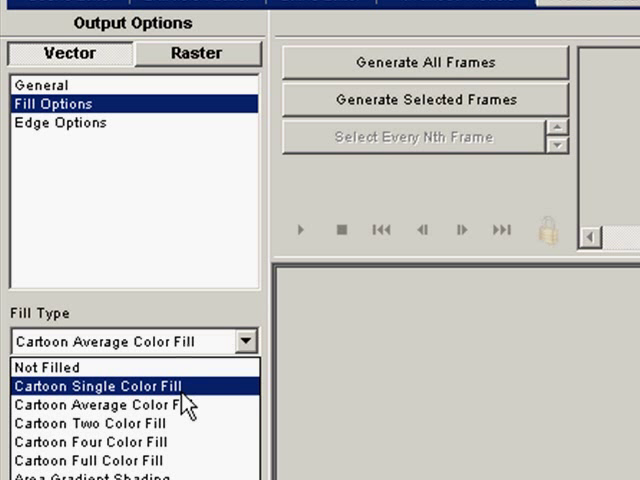
left_click(108, 386)
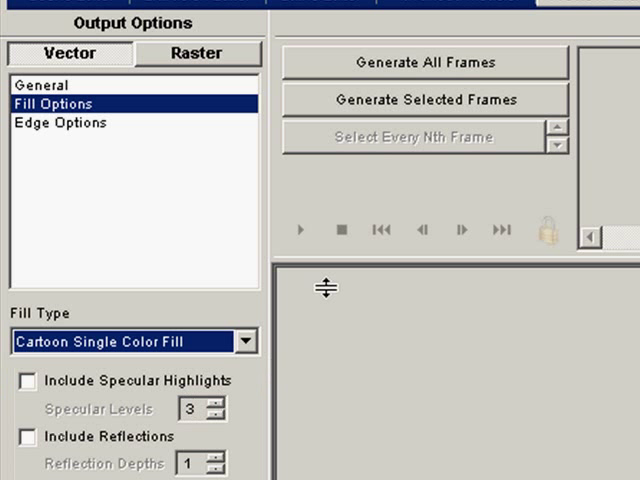
mouse_move(472, 104)
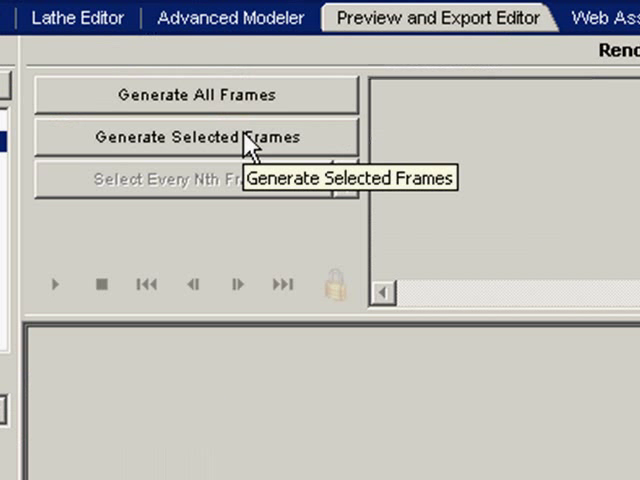
left_click(196, 136)
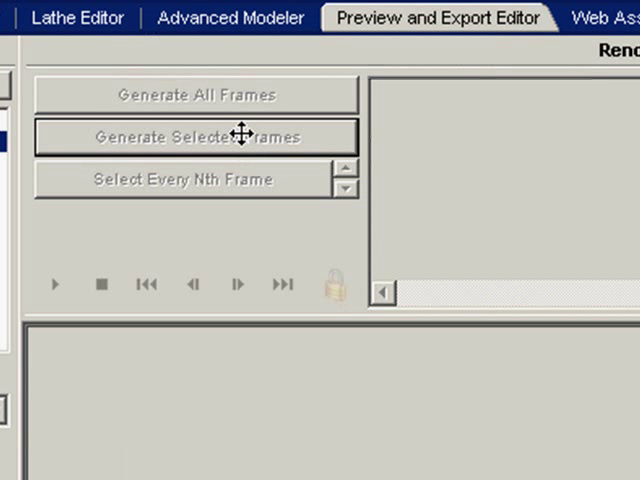
left_click(196, 136)
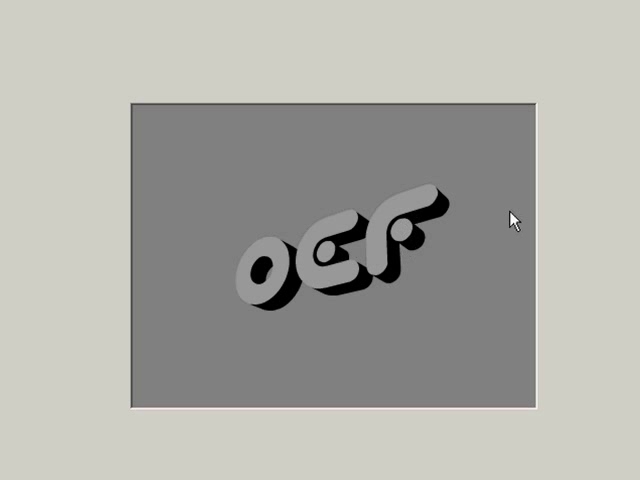
mouse_move(488, 208)
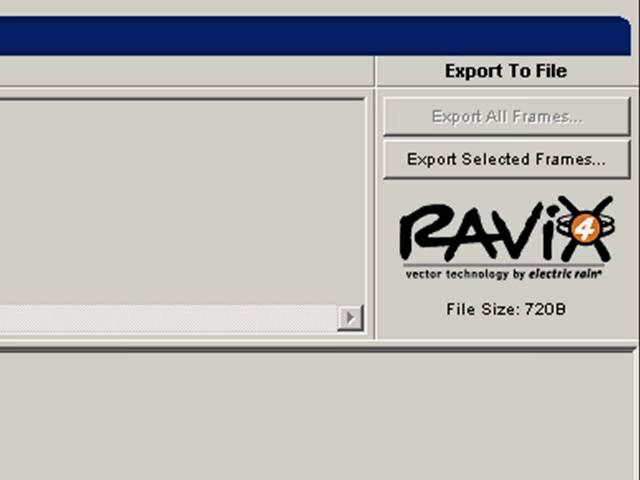
mouse_move(516, 160)
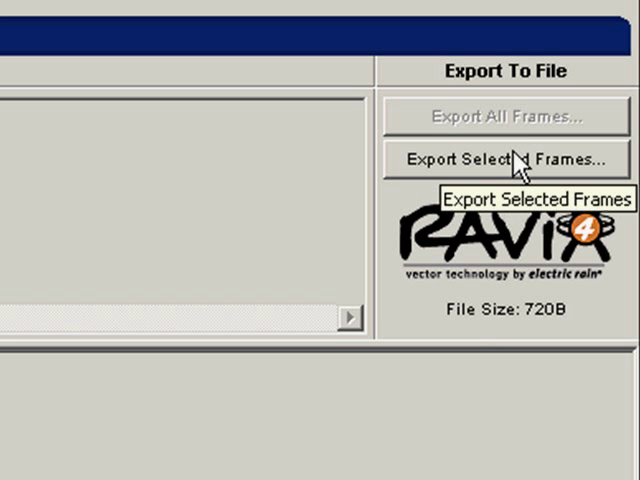
Export the rendered frame as a Flash Player SWF named logooef into the works folder.
left_click(490, 160)
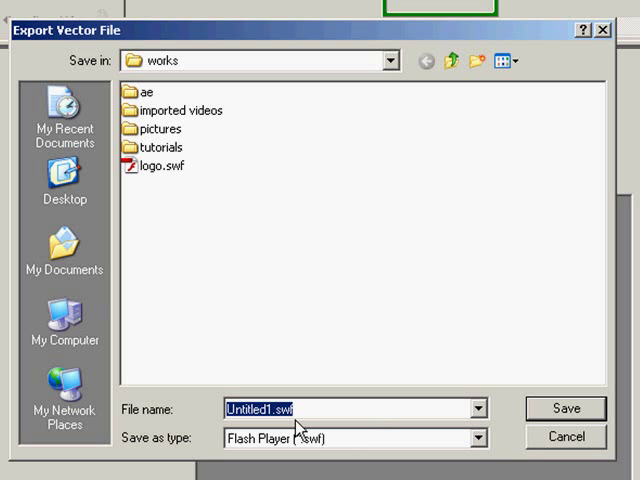
type("lo")
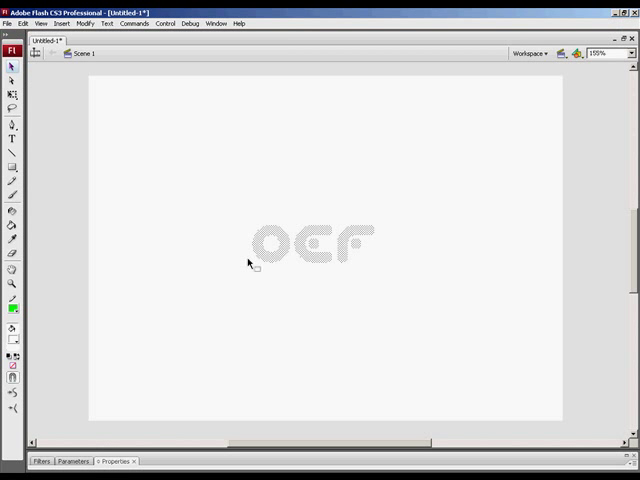
mouse_move(448, 204)
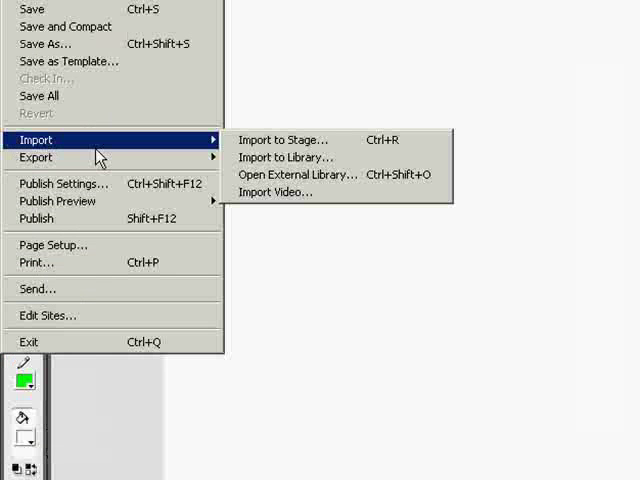
Import logooef.swf from the works folder onto the Flash stage.
left_click(284, 140)
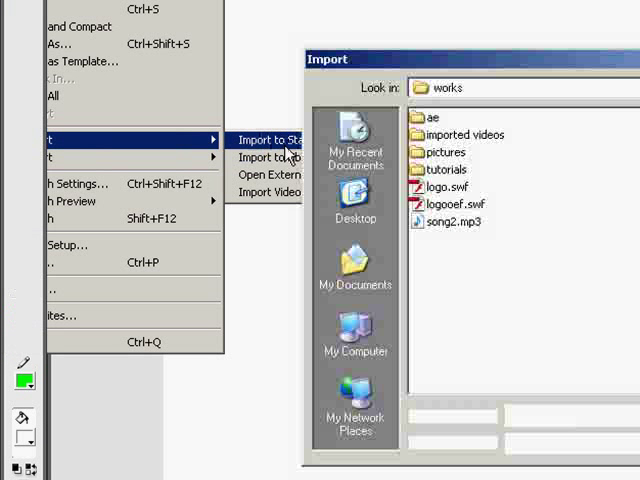
left_click(282, 140)
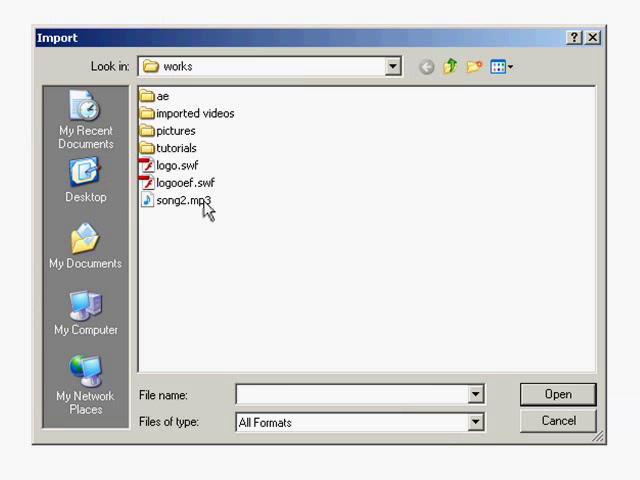
left_click(178, 184)
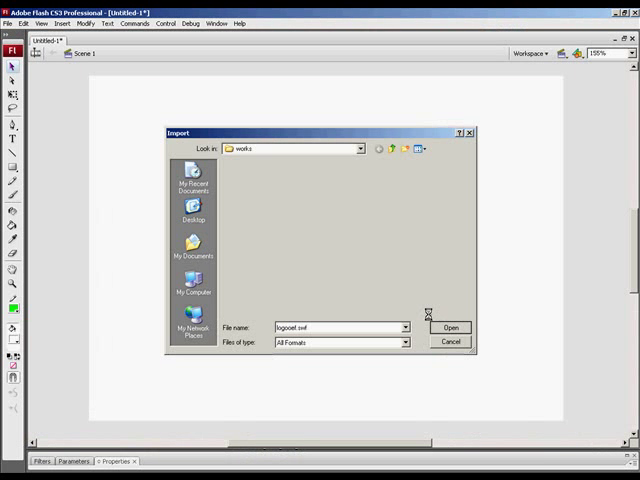
left_click(450, 328)
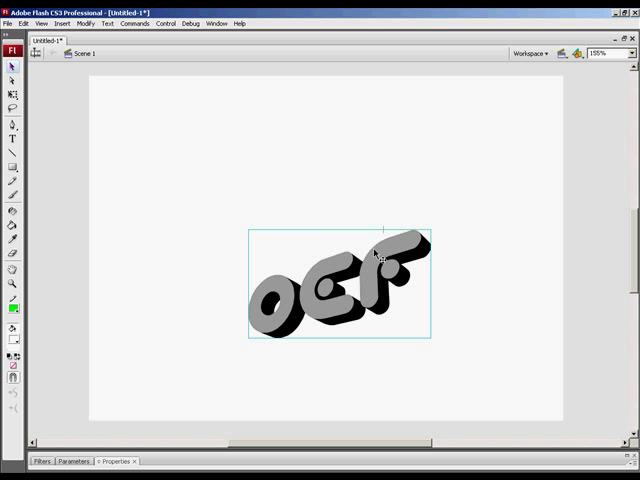
Select the grey front-face fills of the imported logo for deletion.
left_click_drag(376, 284, 388, 264)
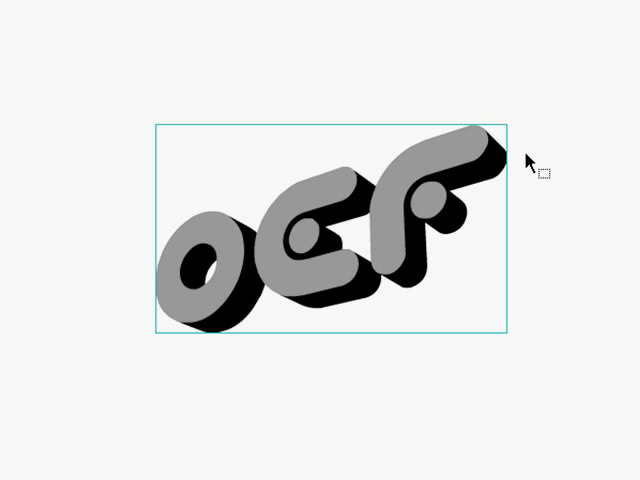
mouse_move(370, 236)
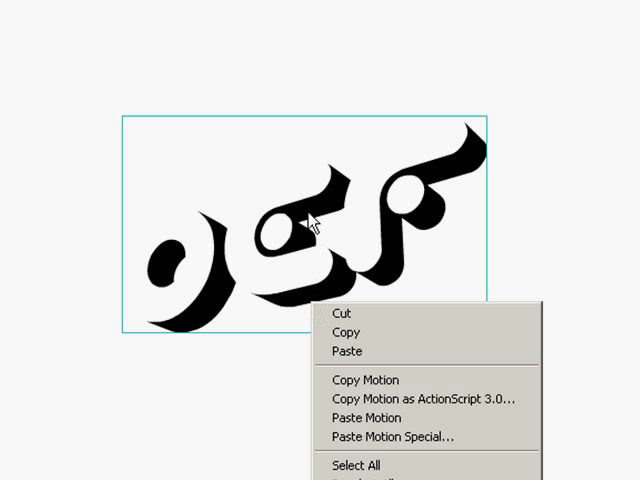
mouse_move(236, 200)
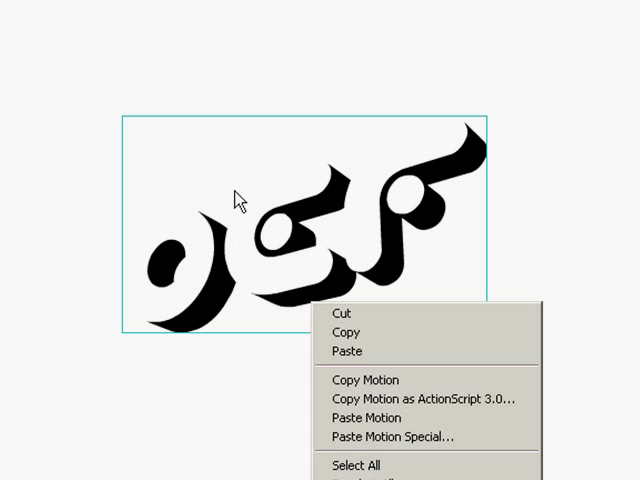
mouse_move(400, 332)
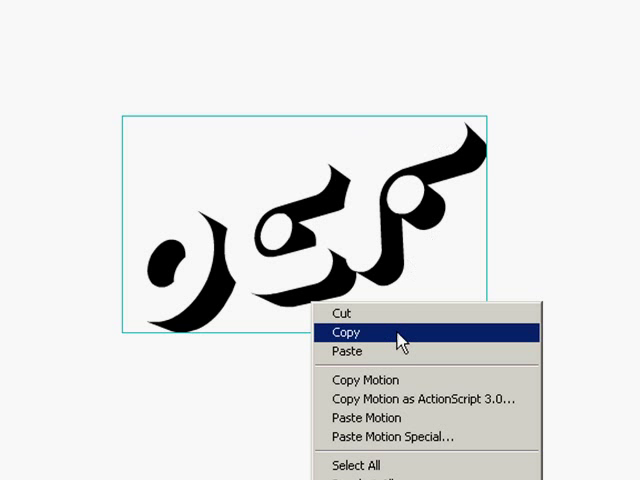
Copy the black logo shapes to the clipboard from the context menu.
left_click(348, 332)
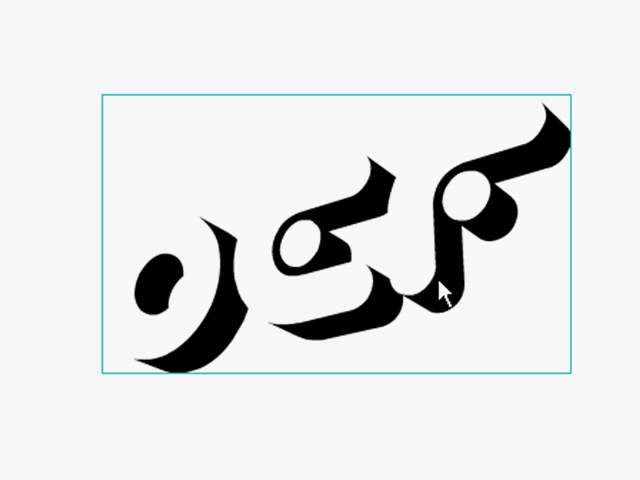
mouse_move(444, 290)
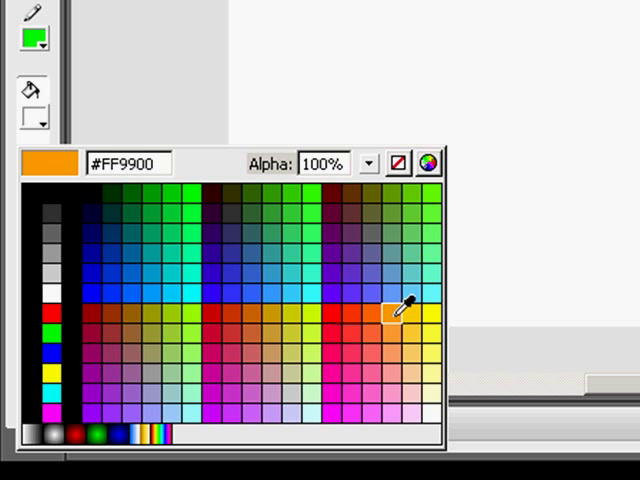
Choose orange #FF9900 as the fill colour for painting into the logo.
left_click(400, 310)
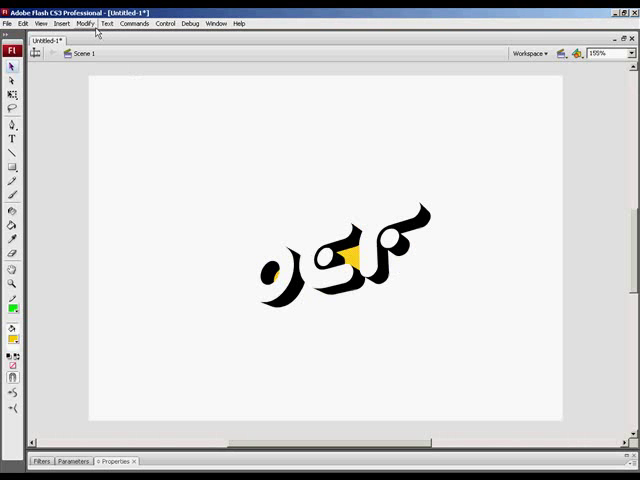
Expand the logo's fill outward by 5 px via Modify > Shape > Expand Fill.
left_click(84, 24)
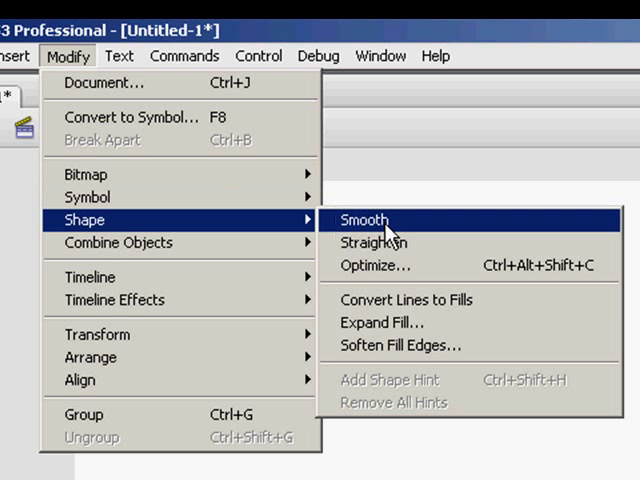
mouse_move(388, 322)
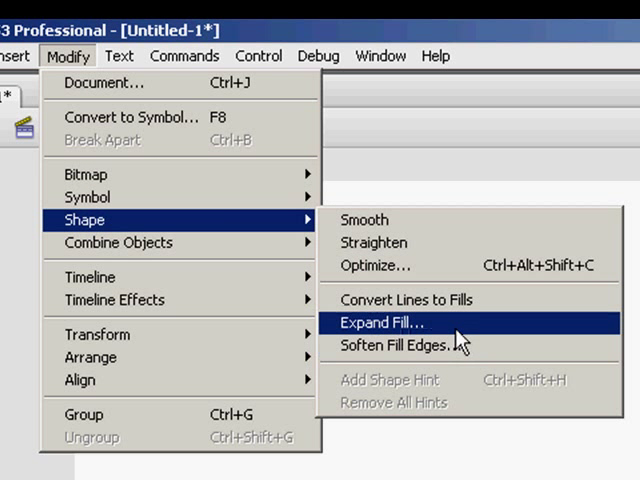
left_click(378, 322)
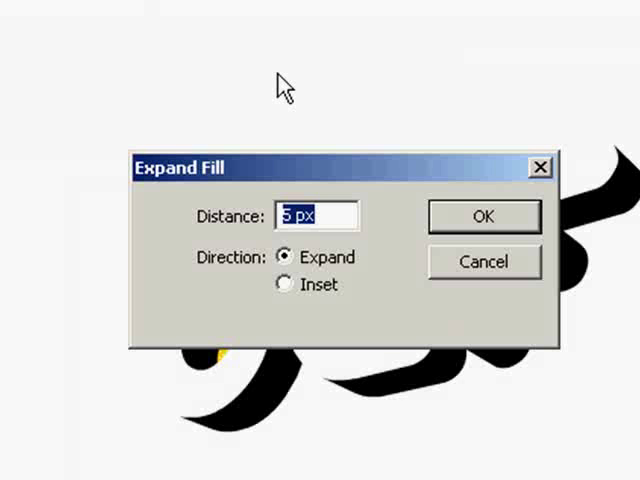
mouse_move(372, 268)
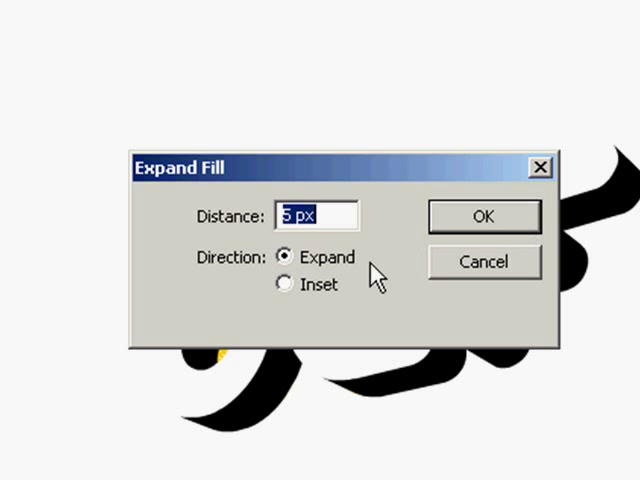
left_click(484, 216)
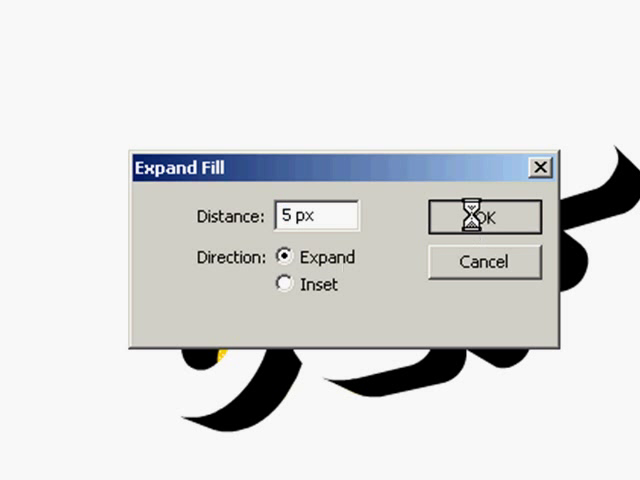